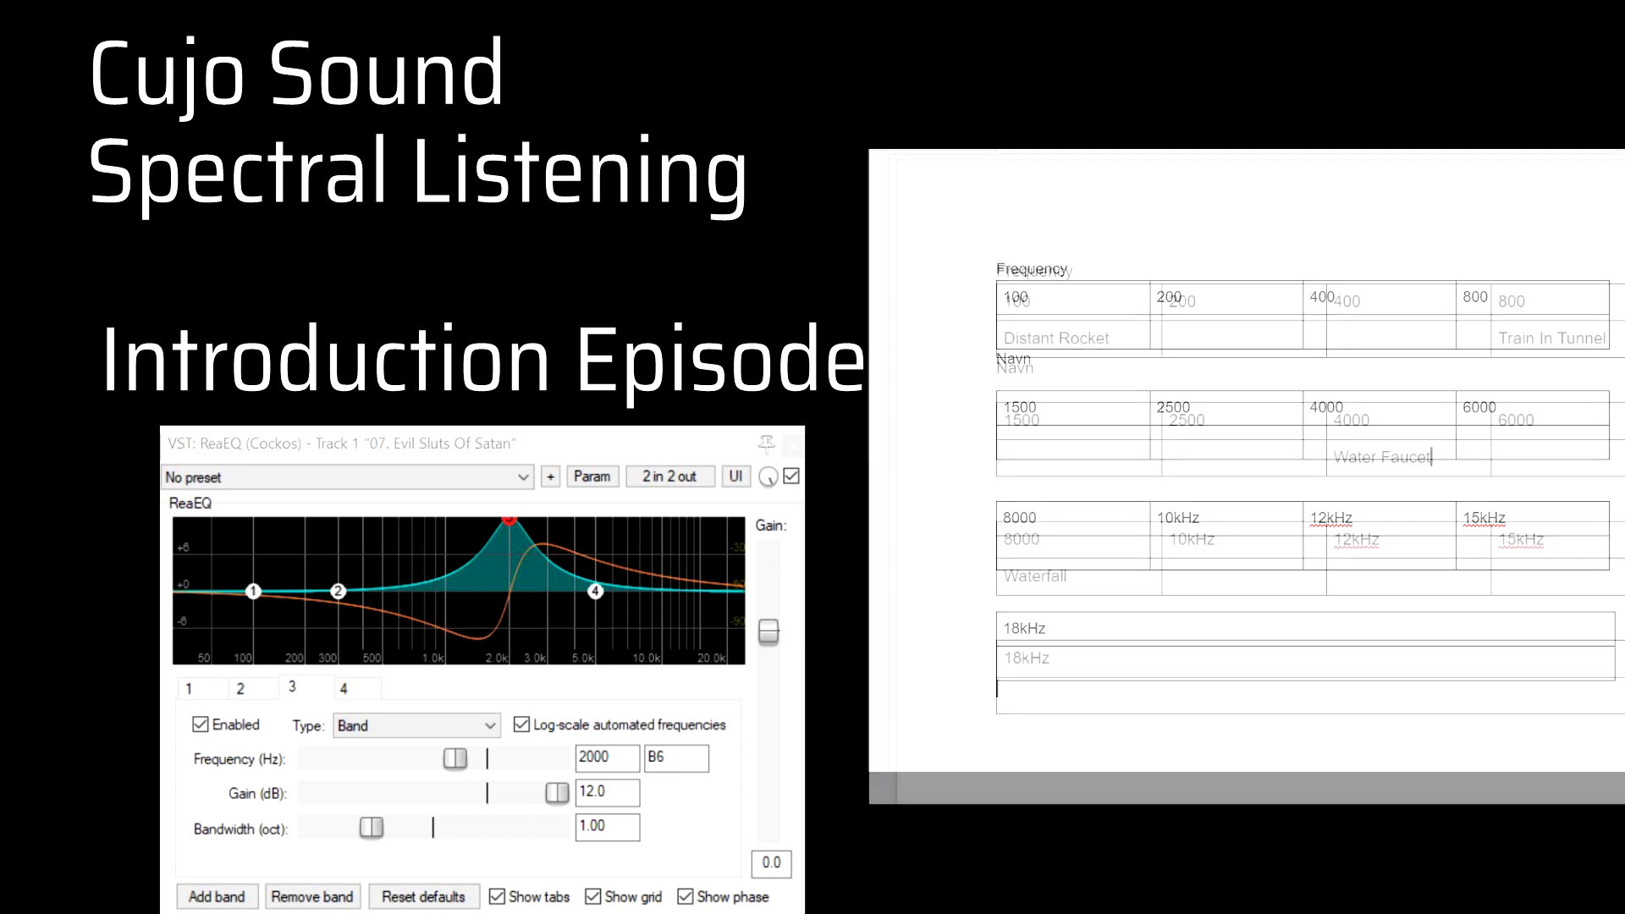
pyautogui.scroll(-3)
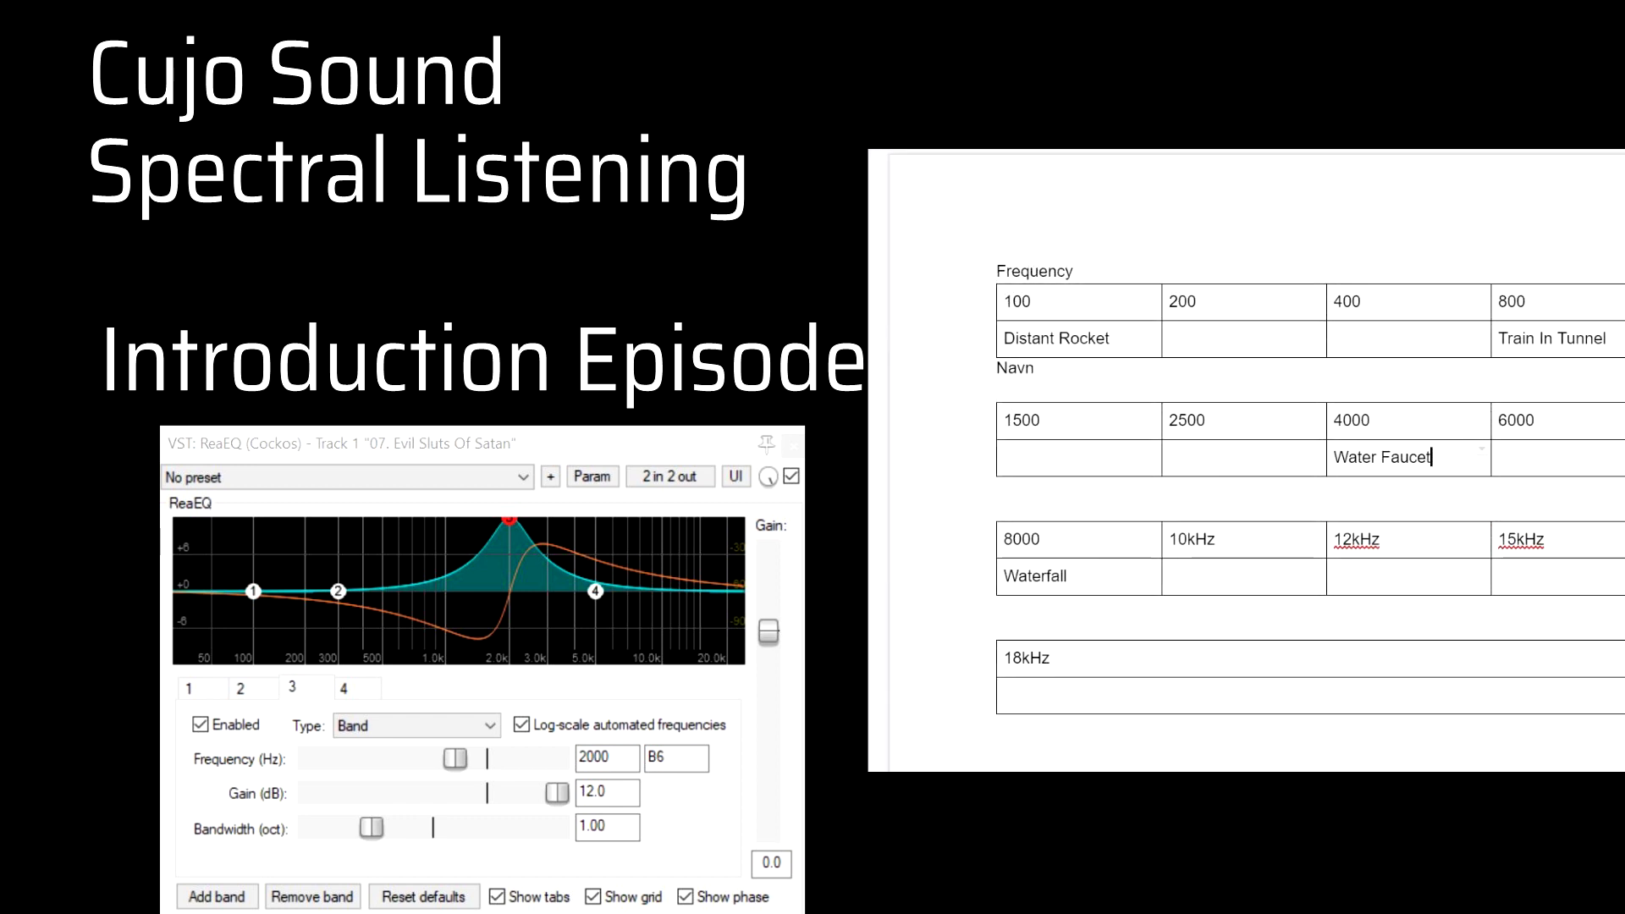